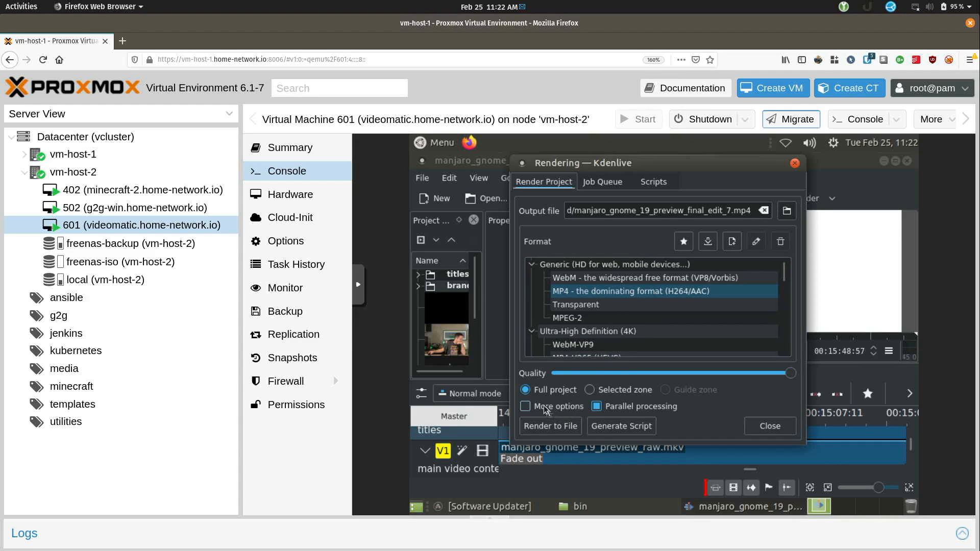
Step: Tick More options to show the extra MP4 encoder settings
{"action": "left_click", "coordinate": [525, 406]}
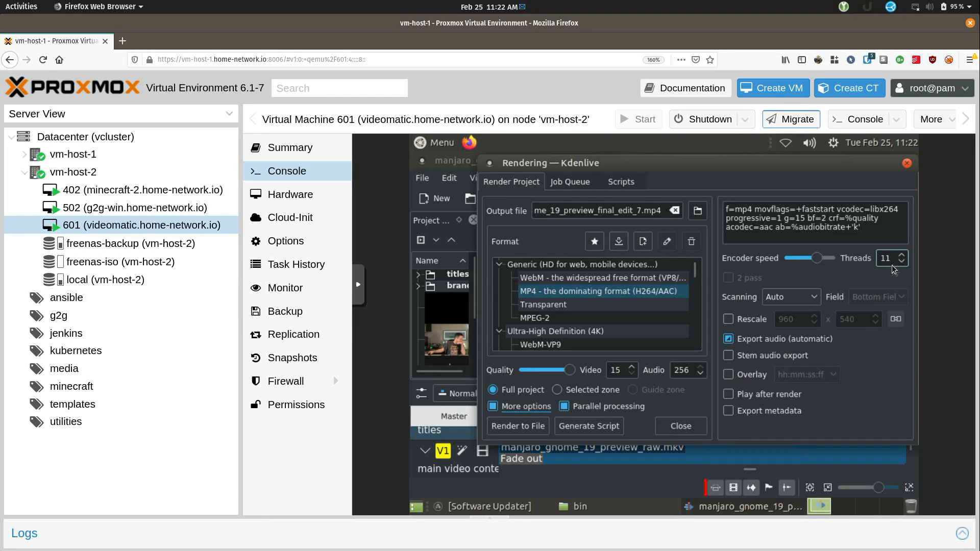
{"action": "mouse_move", "coordinate": [893, 269]}
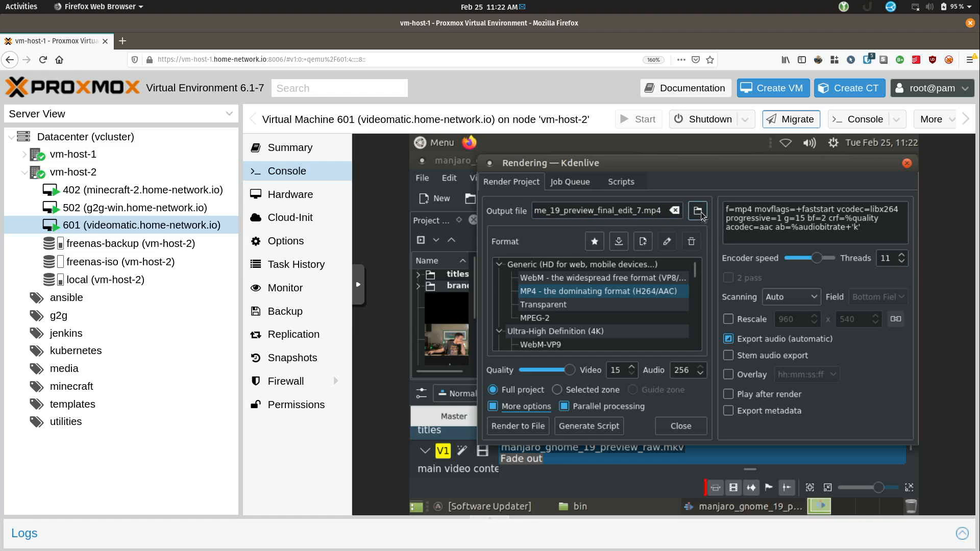
Step: Rename the output file to manjaro_gnome_19_preview_final.mp4 by removing '_edit_7'
{"action": "left_click", "coordinate": [697, 211]}
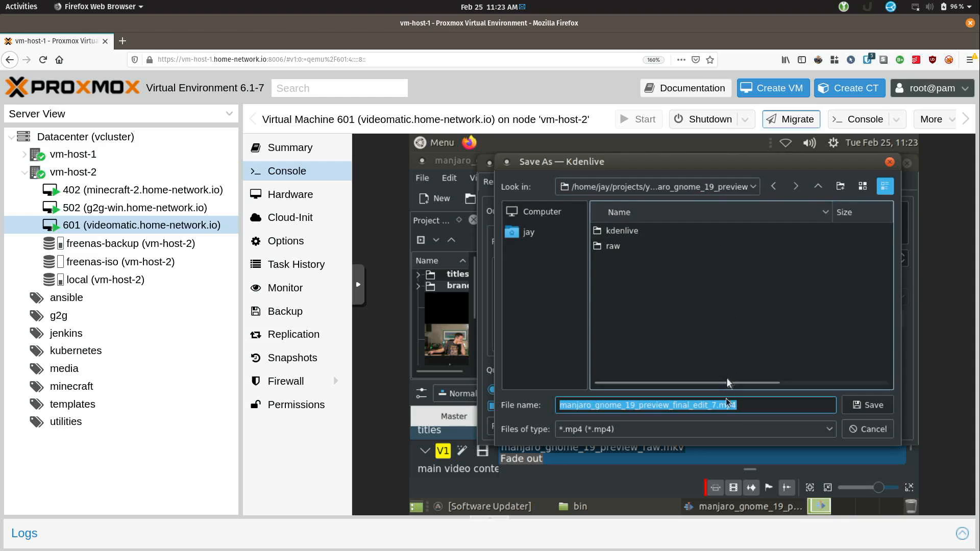
{"action": "left_click", "coordinate": [685, 405]}
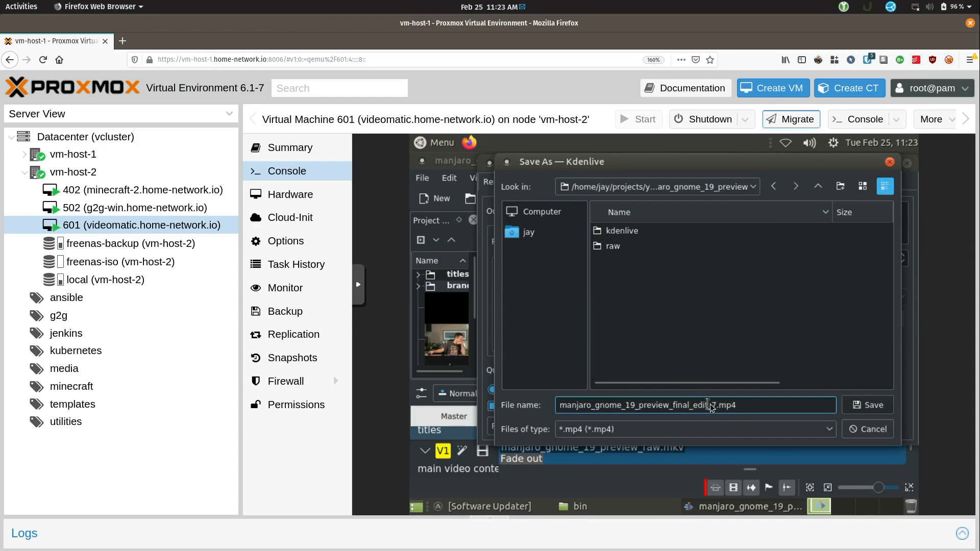
{"action": "double_click", "coordinate": [697, 405]}
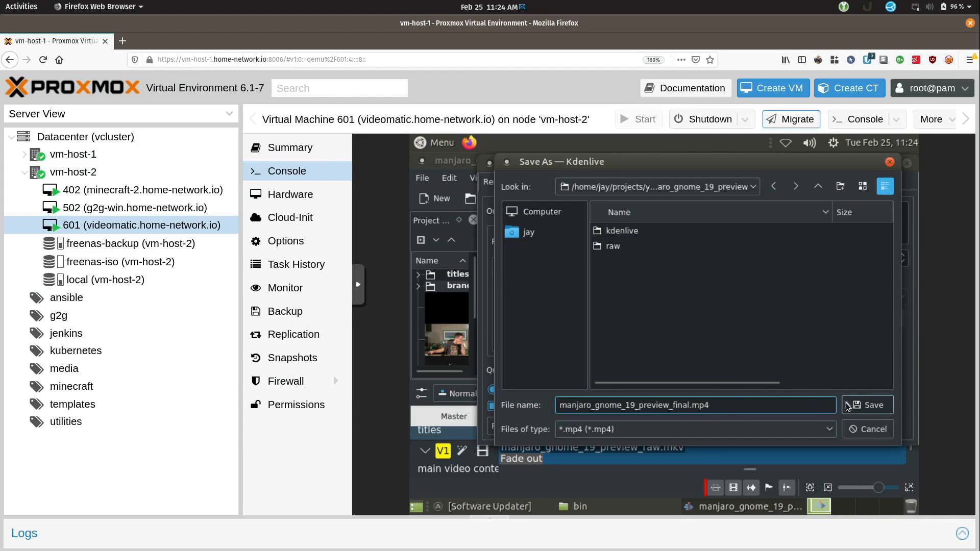
{"action": "left_click", "coordinate": [868, 405]}
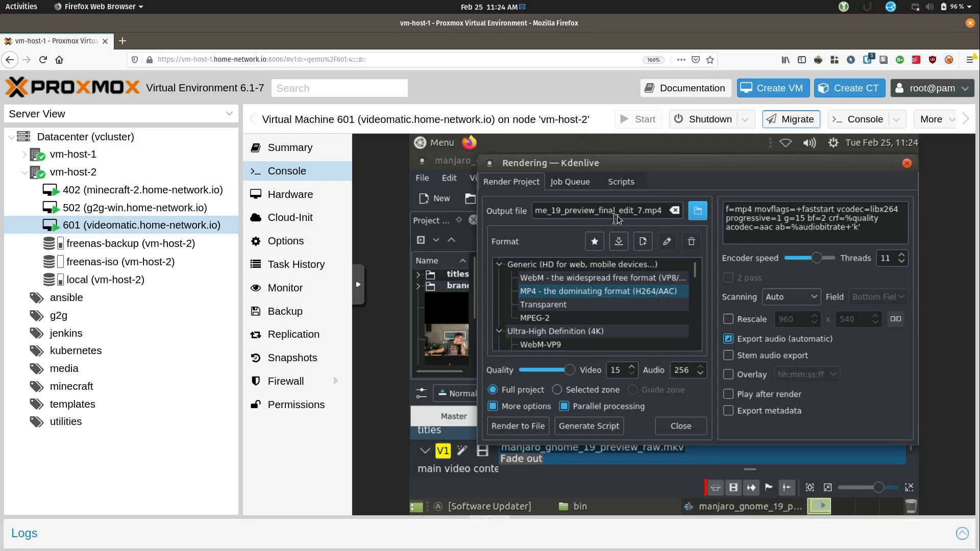
{"action": "double_click", "coordinate": [629, 211]}
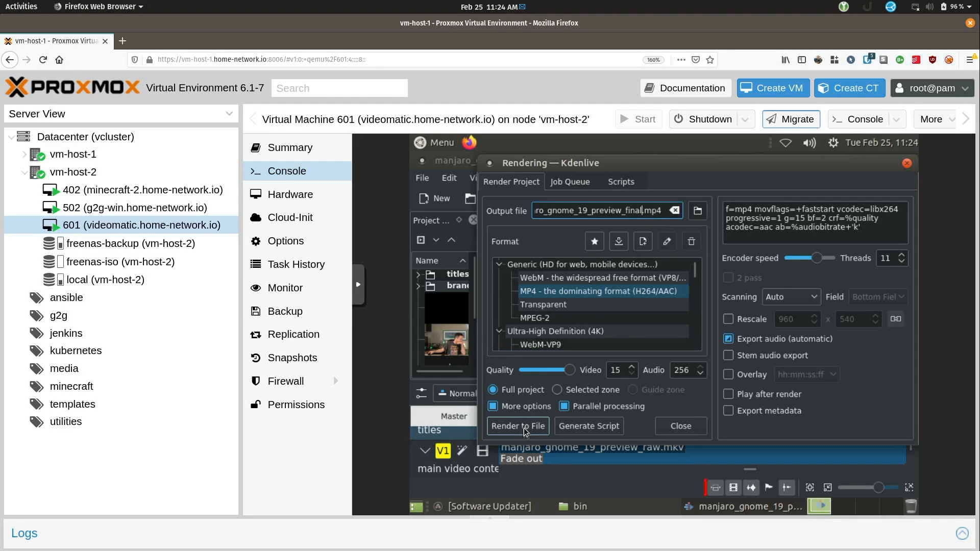
Step: Queue the full-project MP4 render with Render to File
{"action": "left_click", "coordinate": [518, 426]}
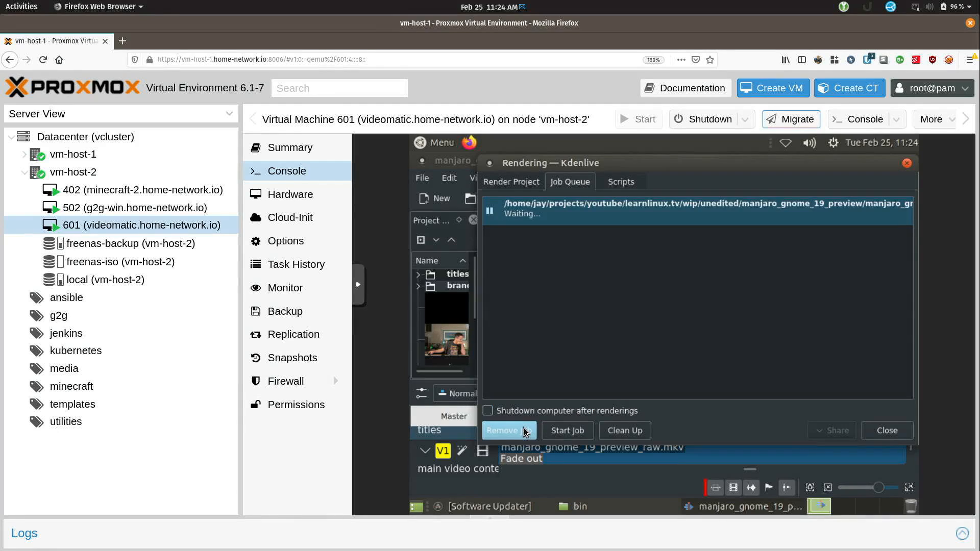
{"action": "left_click", "coordinate": [567, 430]}
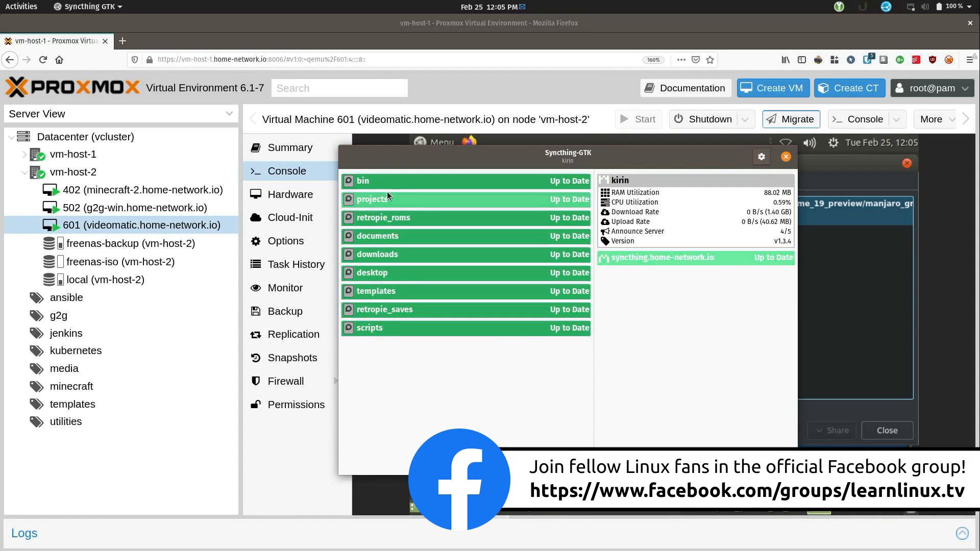
{"action": "mouse_move", "coordinate": [413, 354]}
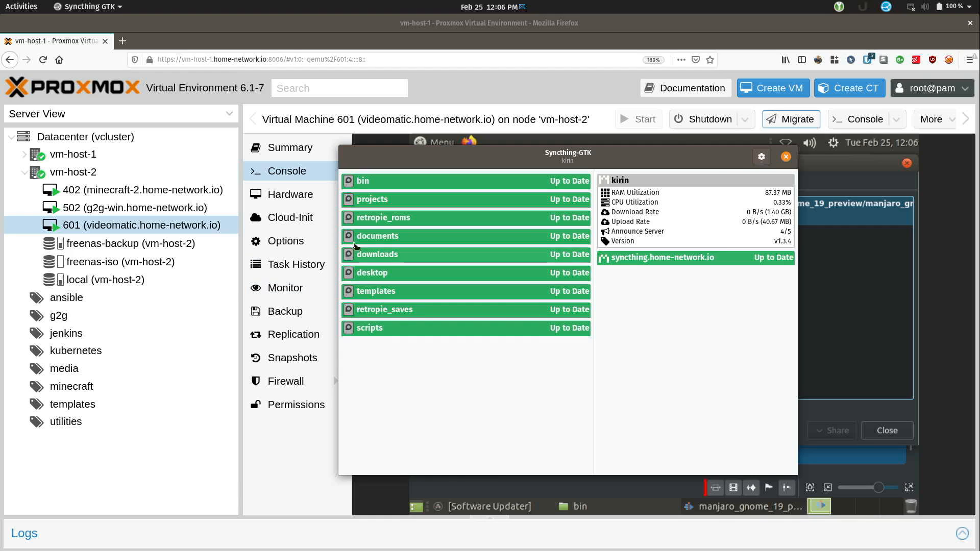
{"action": "mouse_move", "coordinate": [408, 357]}
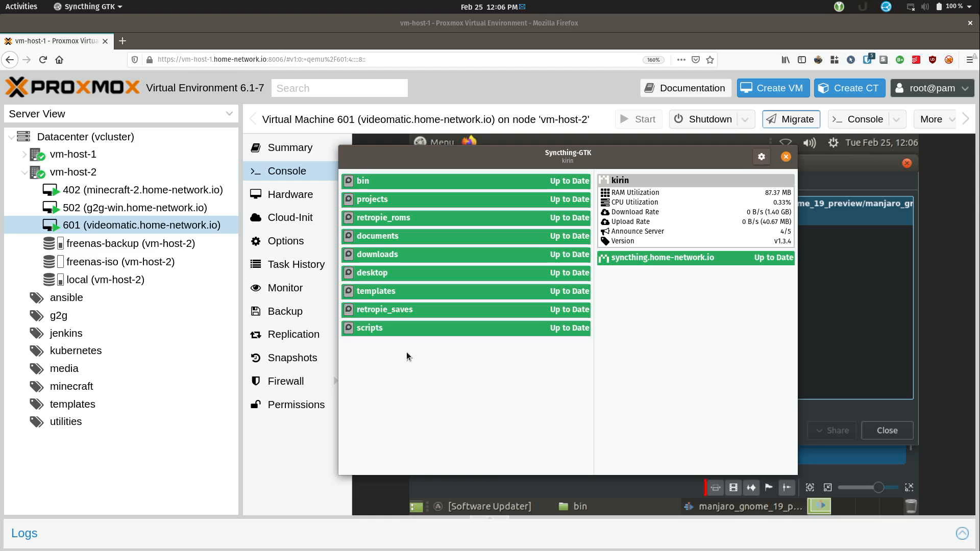
{"action": "mouse_move", "coordinate": [395, 204]}
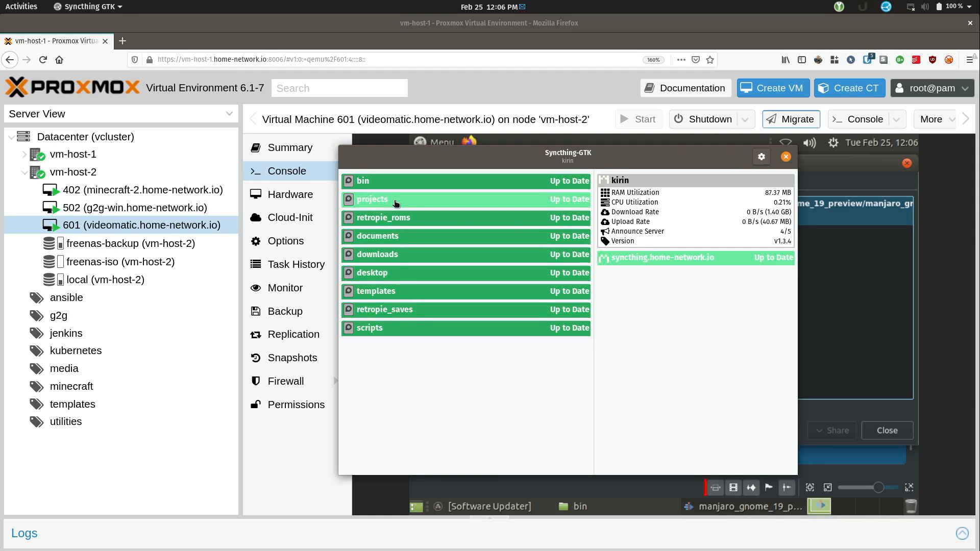
Step: Select the projects folder in Syncthing-GTK to confirm it is up to date
{"action": "left_click", "coordinate": [396, 199]}
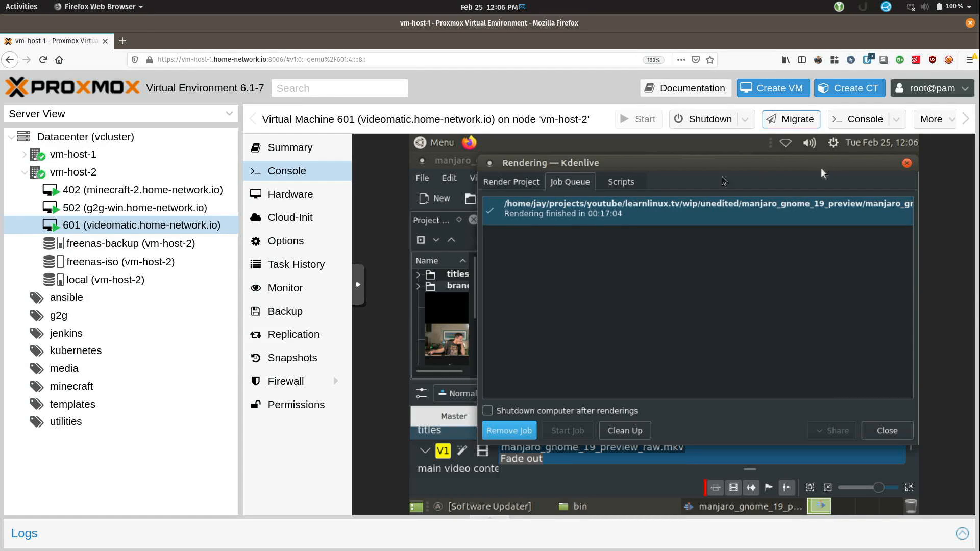
{"action": "left_click", "coordinate": [576, 507]}
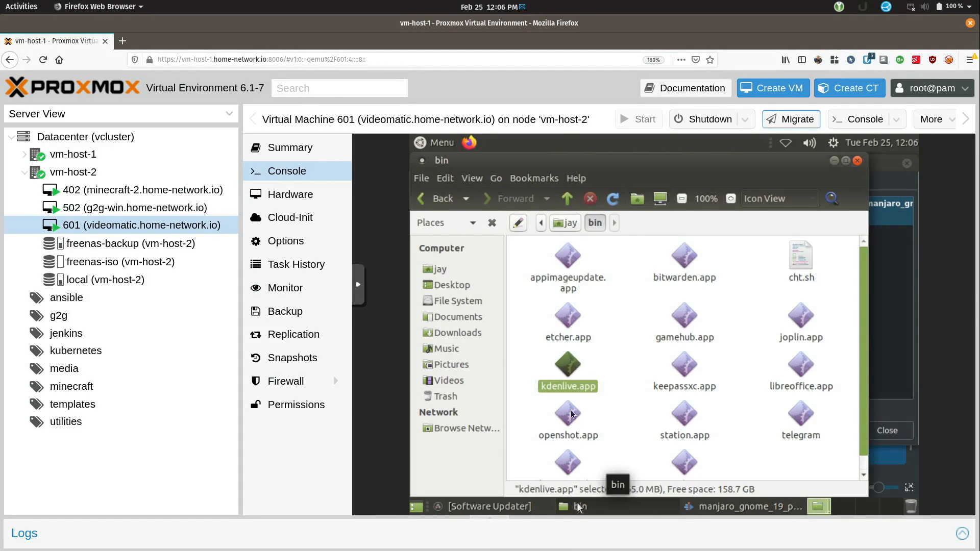
{"action": "left_click", "coordinate": [435, 199]}
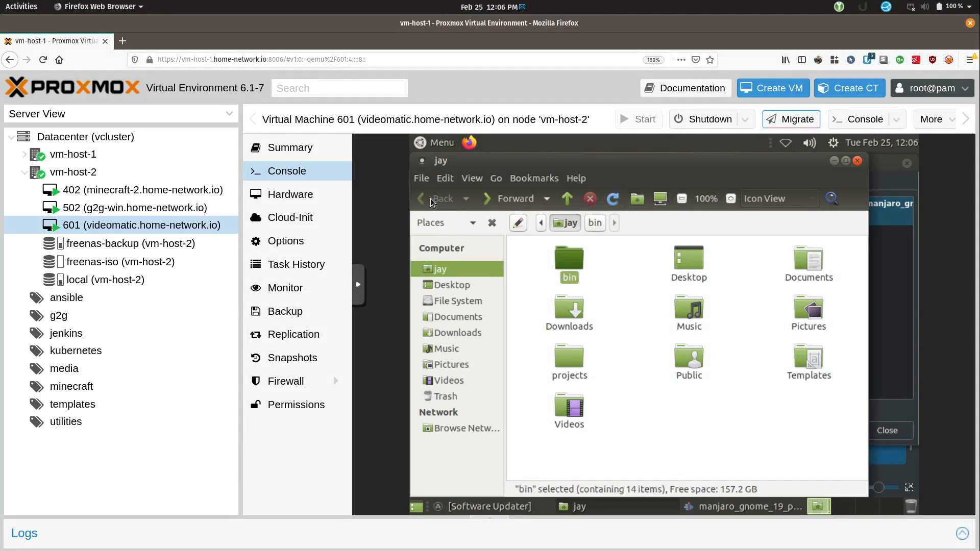
{"action": "mouse_move", "coordinate": [567, 358]}
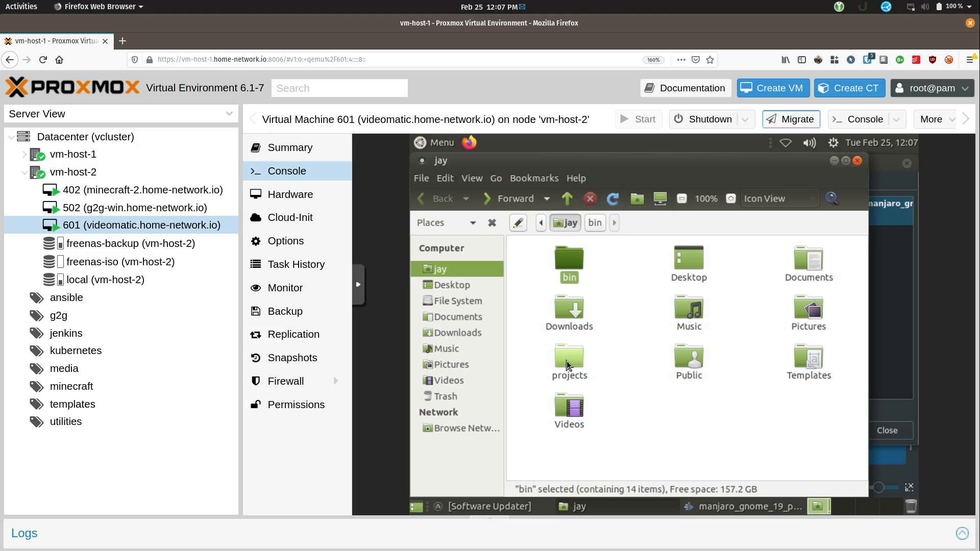
{"action": "mouse_move", "coordinate": [883, 169]}
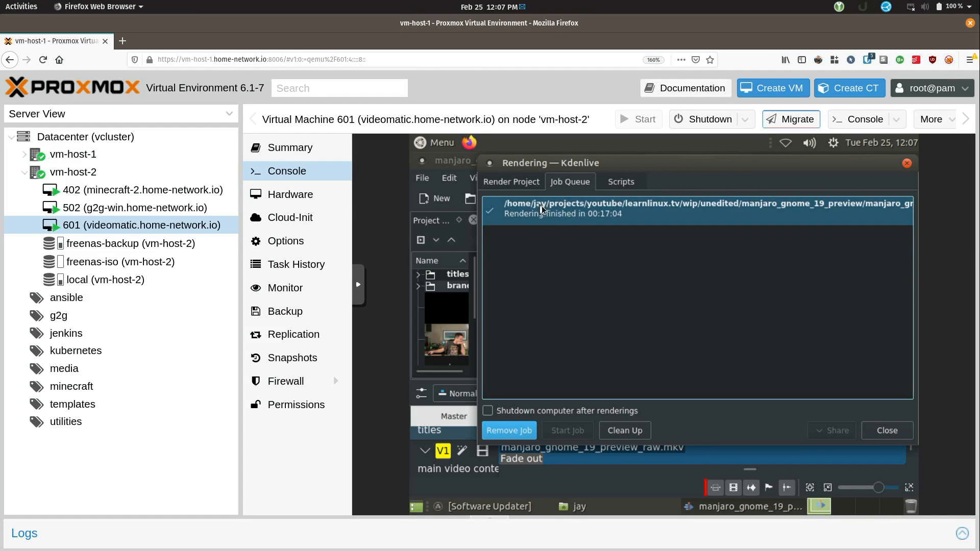
{"action": "mouse_move", "coordinate": [568, 208]}
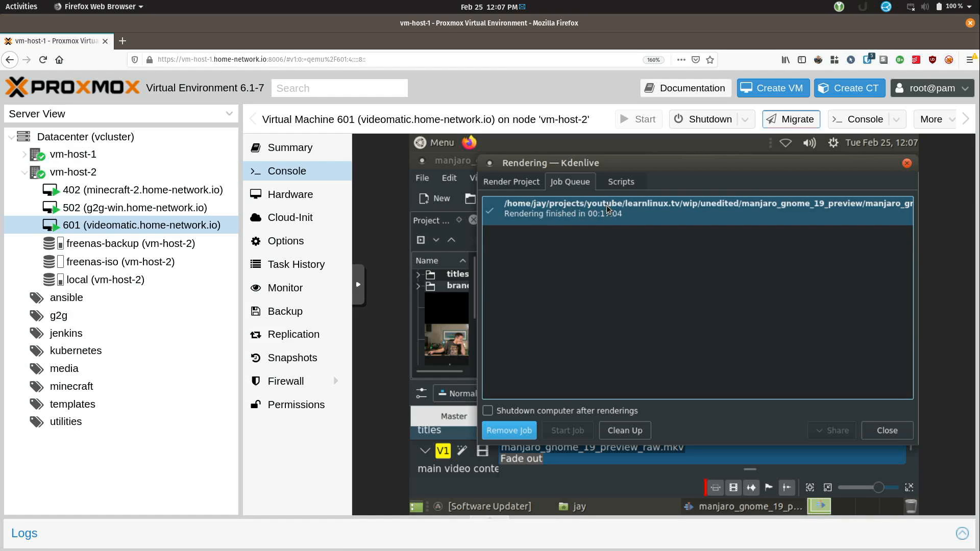
{"action": "mouse_move", "coordinate": [659, 208]}
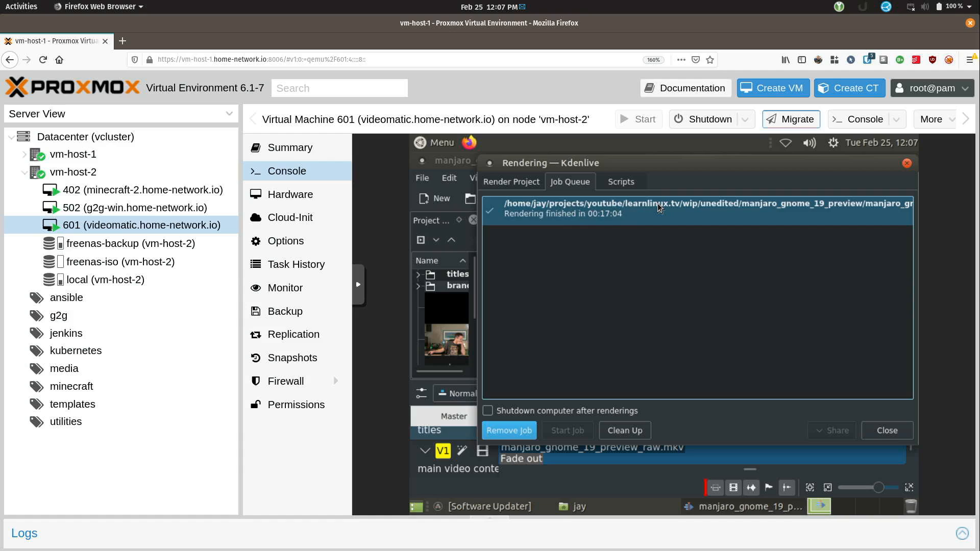